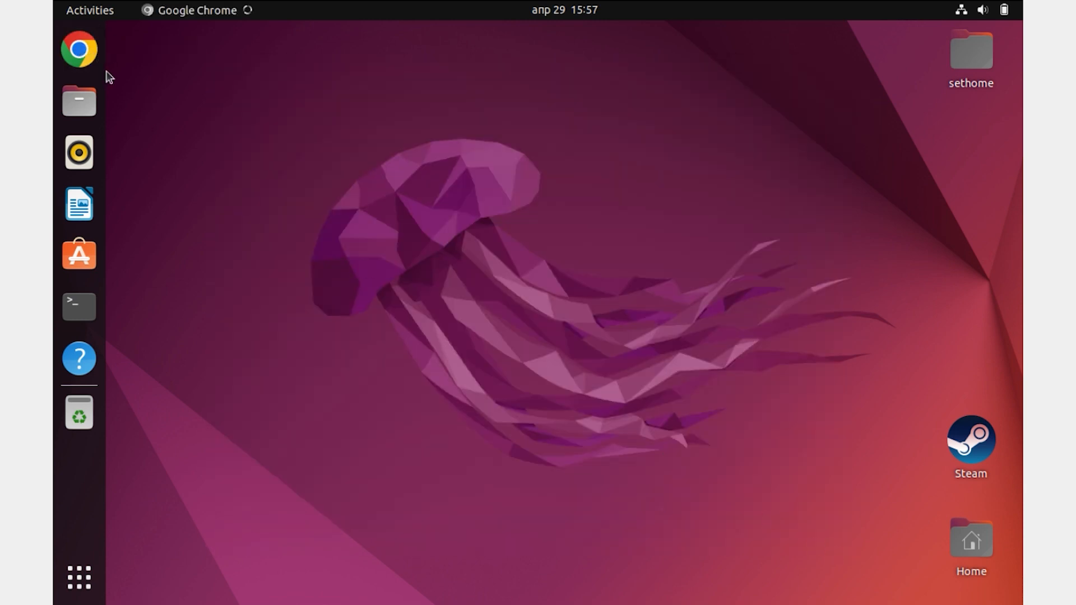
{"action": "mouse_move", "coordinate": [531, 213]}
{"action": "type", "text": "google"}
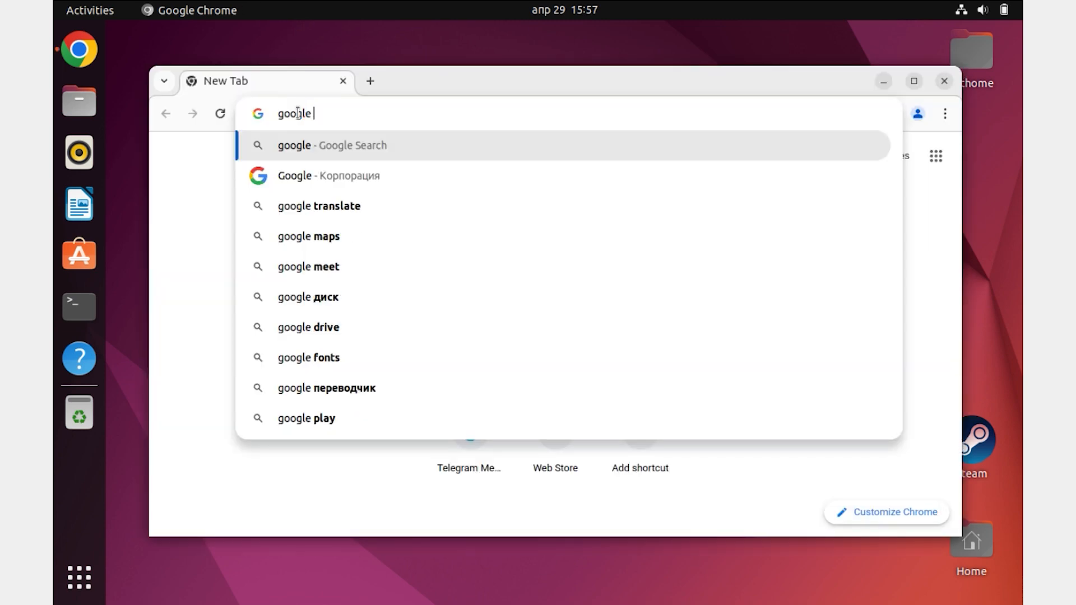
Download the Jersey 15 family from Google Fonts and open Jersey_15.zip from Downloads
{"action": "left_click", "coordinate": [308, 357]}
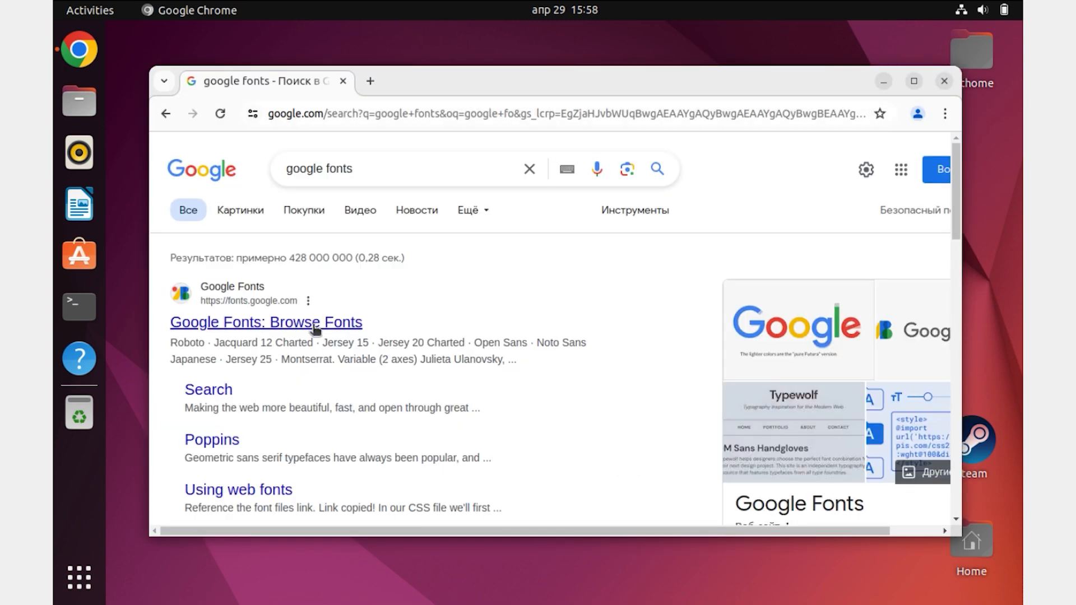
{"action": "left_click", "coordinate": [265, 322]}
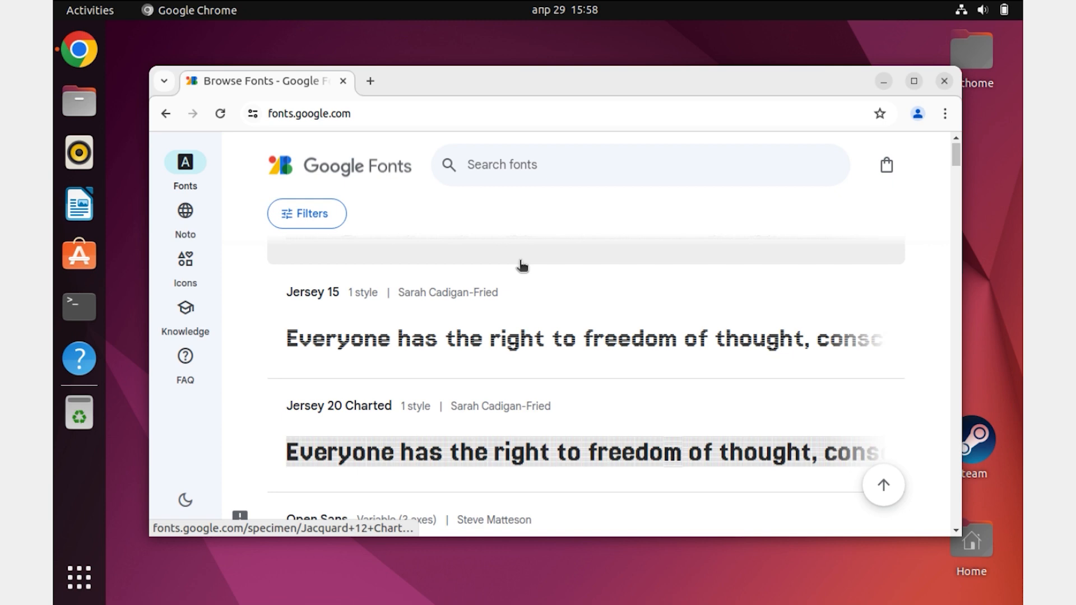
{"action": "left_click", "coordinate": [312, 292]}
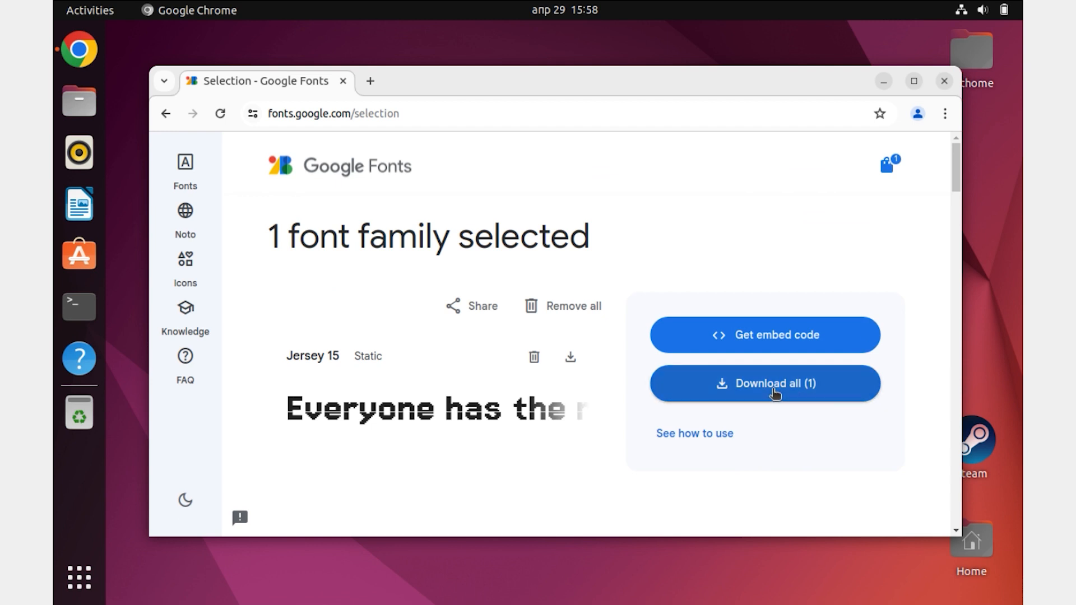
{"action": "left_click", "coordinate": [763, 384]}
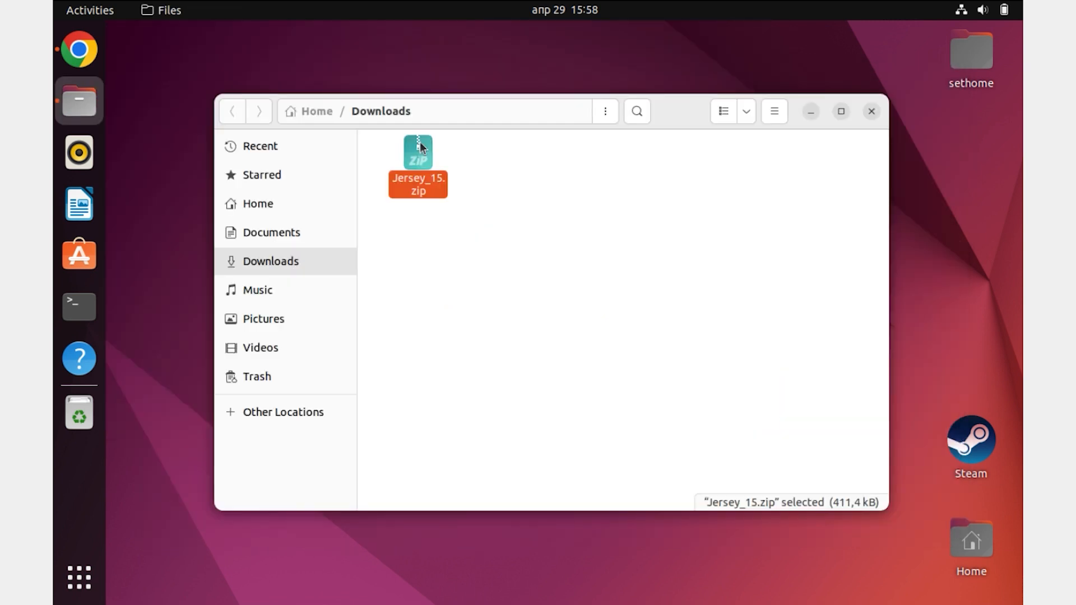
{"action": "double_click", "coordinate": [417, 154]}
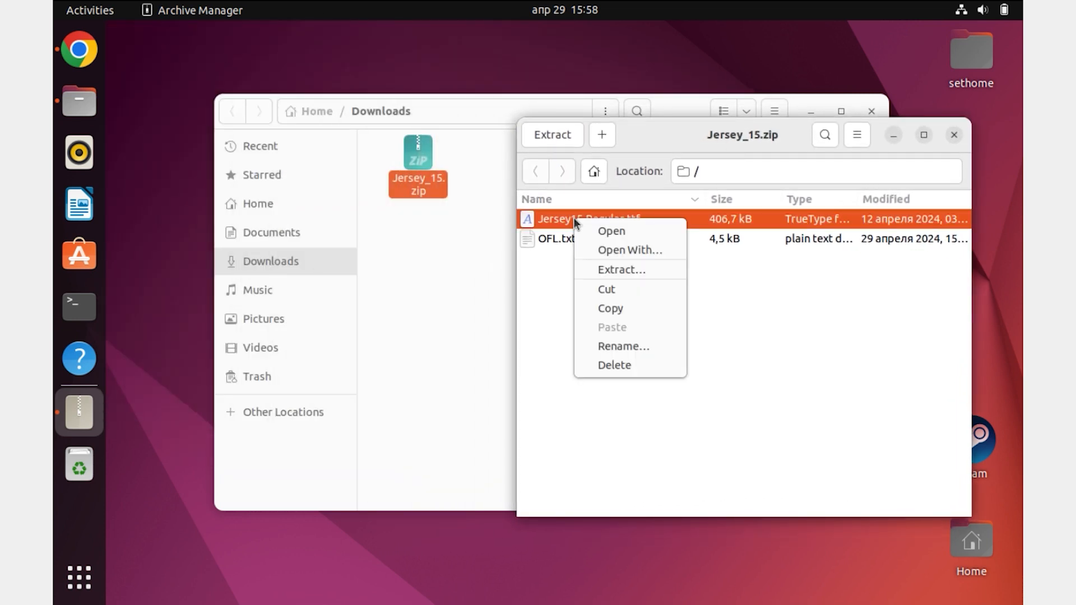
{"action": "mouse_move", "coordinate": [631, 268]}
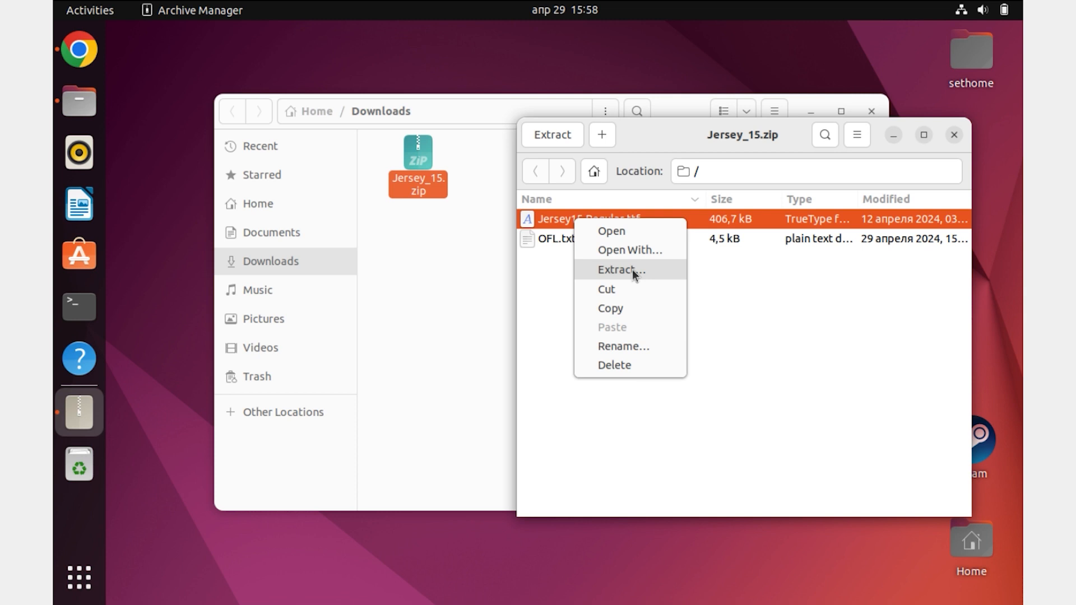
Extract Jersey15-Regular.ttf into Downloads and dismiss the extraction success message
{"action": "left_click", "coordinate": [619, 270]}
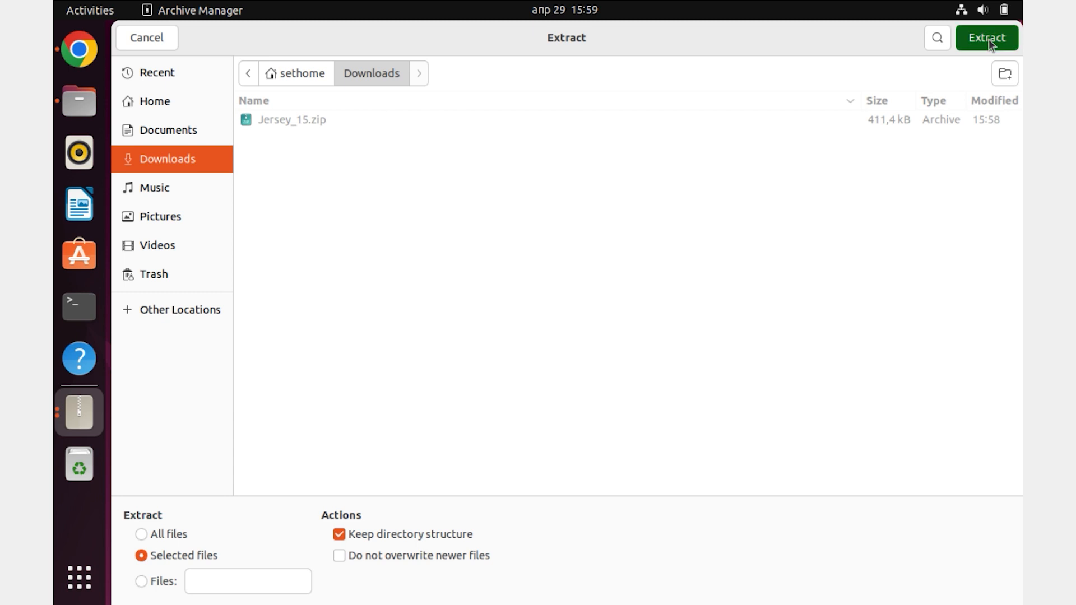
{"action": "left_click", "coordinate": [986, 38]}
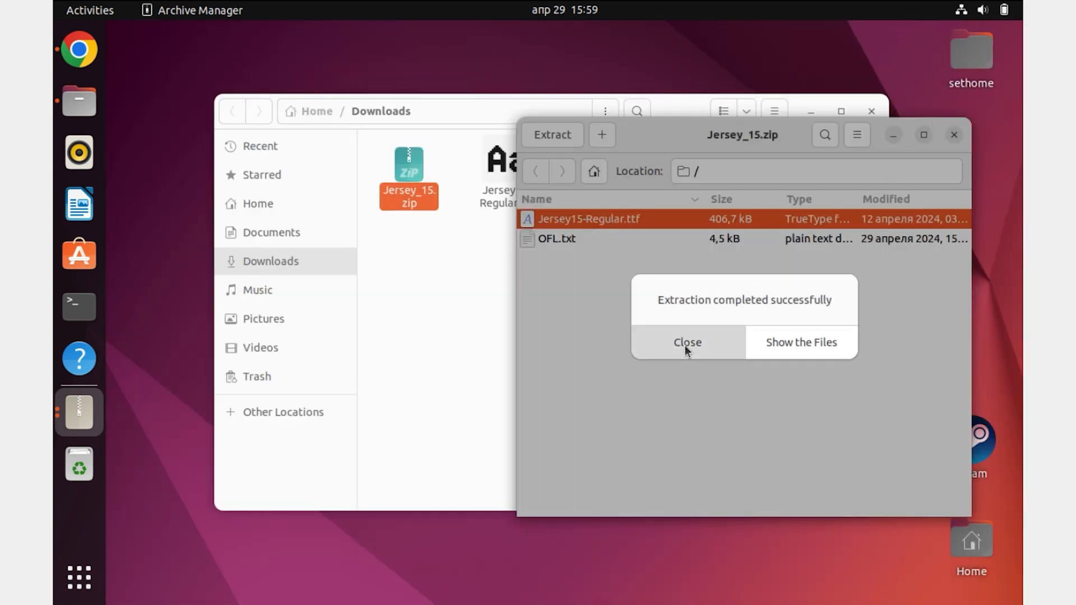
{"action": "left_click", "coordinate": [686, 343]}
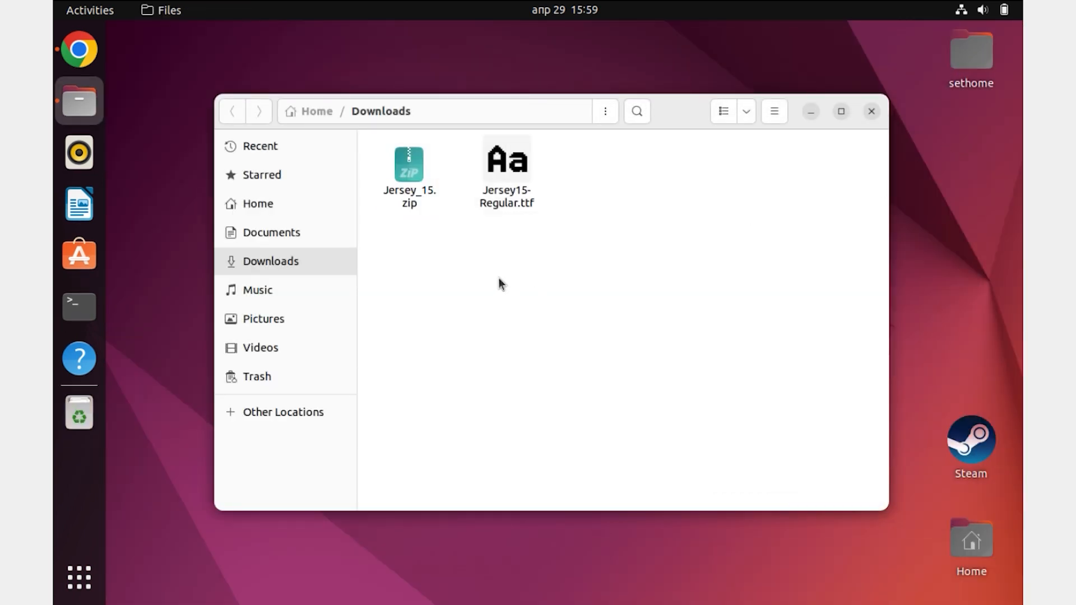
Open Jersey15-Regular.ttf with the Fonts viewer via Open With Other Application
{"action": "right_click", "coordinate": [507, 158]}
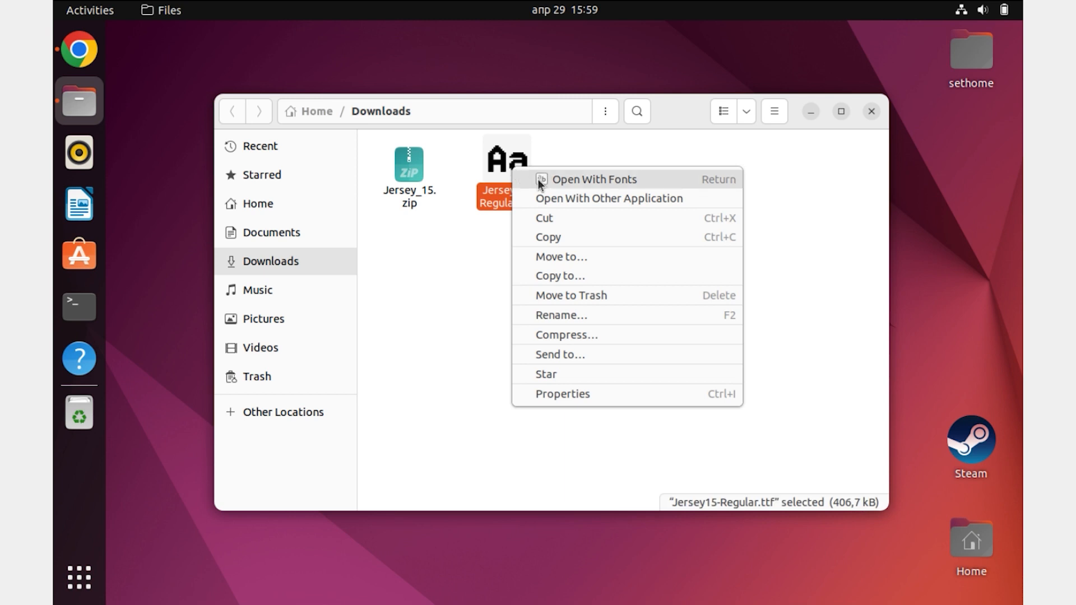
{"action": "left_click", "coordinate": [607, 198]}
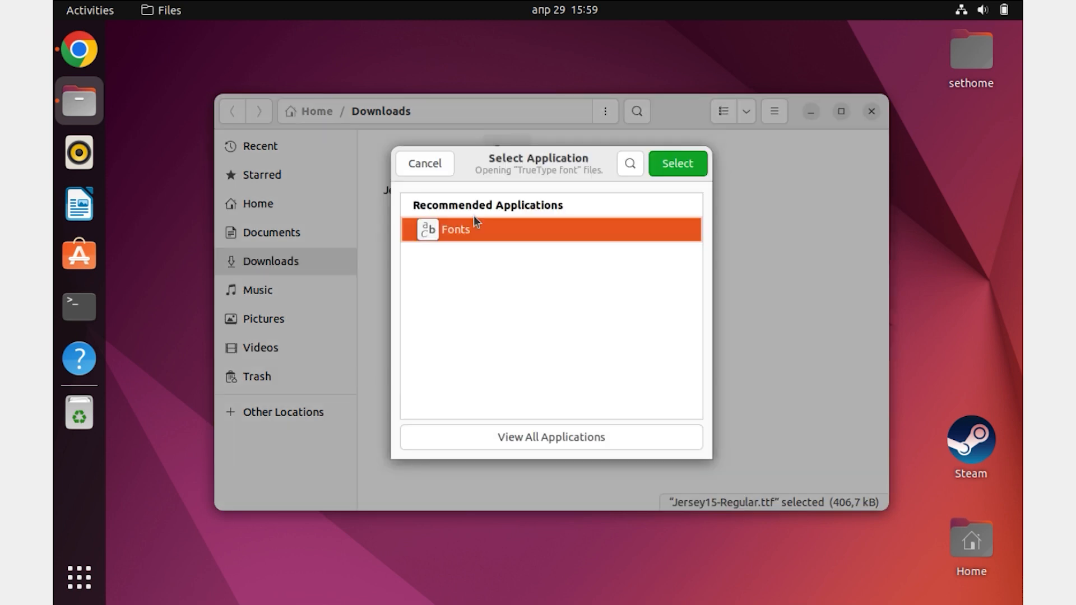
{"action": "mouse_move", "coordinate": [441, 225]}
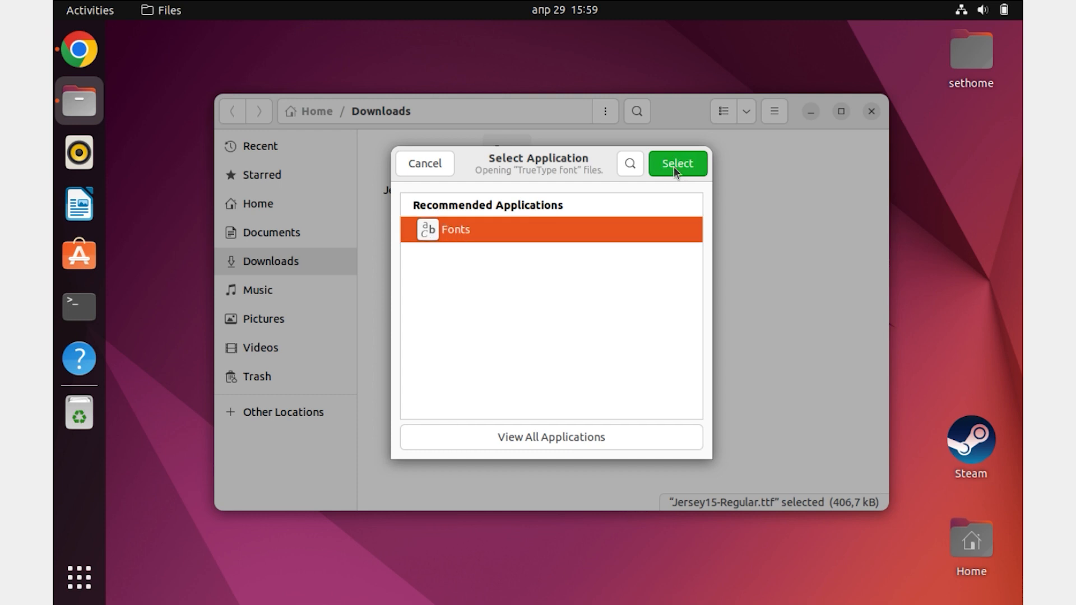
{"action": "left_click", "coordinate": [676, 164]}
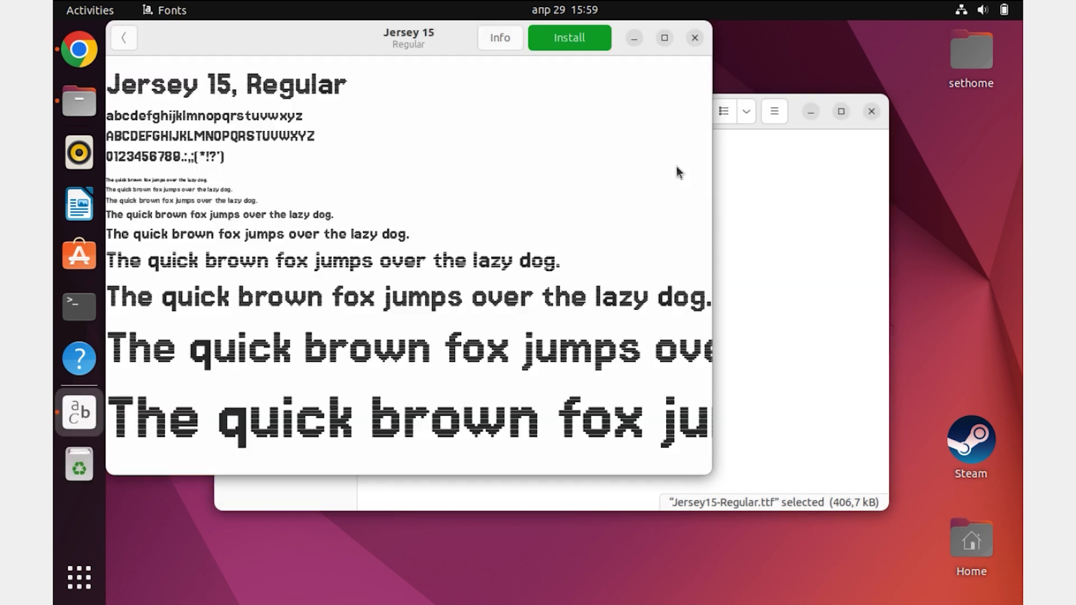
Install Jersey 15 Regular in GNOME Fonts, close the viewer, and show the application grid
{"action": "left_click_drag", "start_coordinate": [408, 38], "coordinate": [508, 78]}
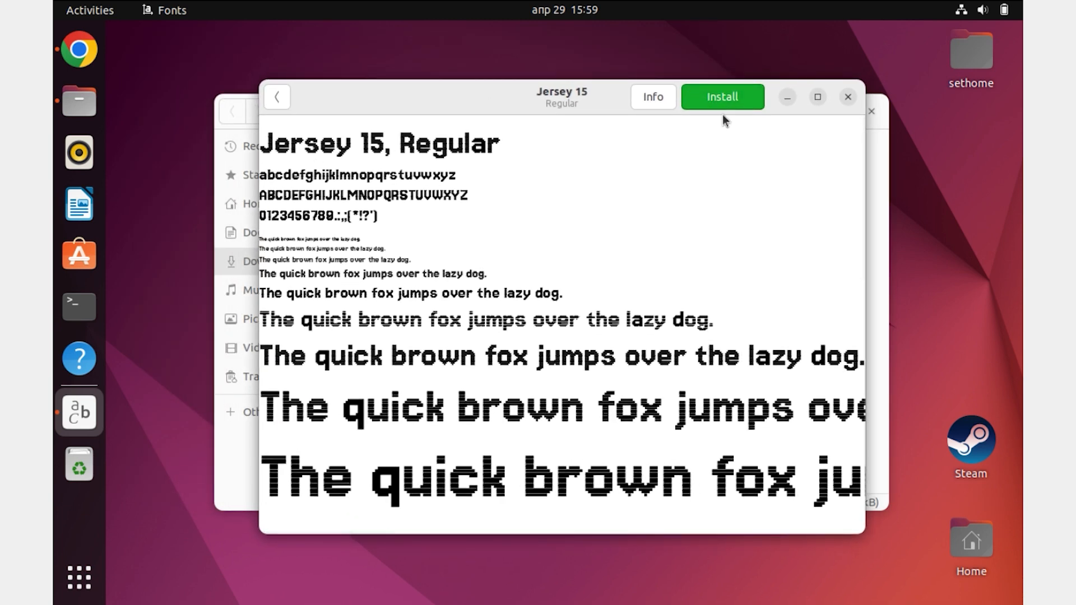
{"action": "left_click", "coordinate": [722, 97]}
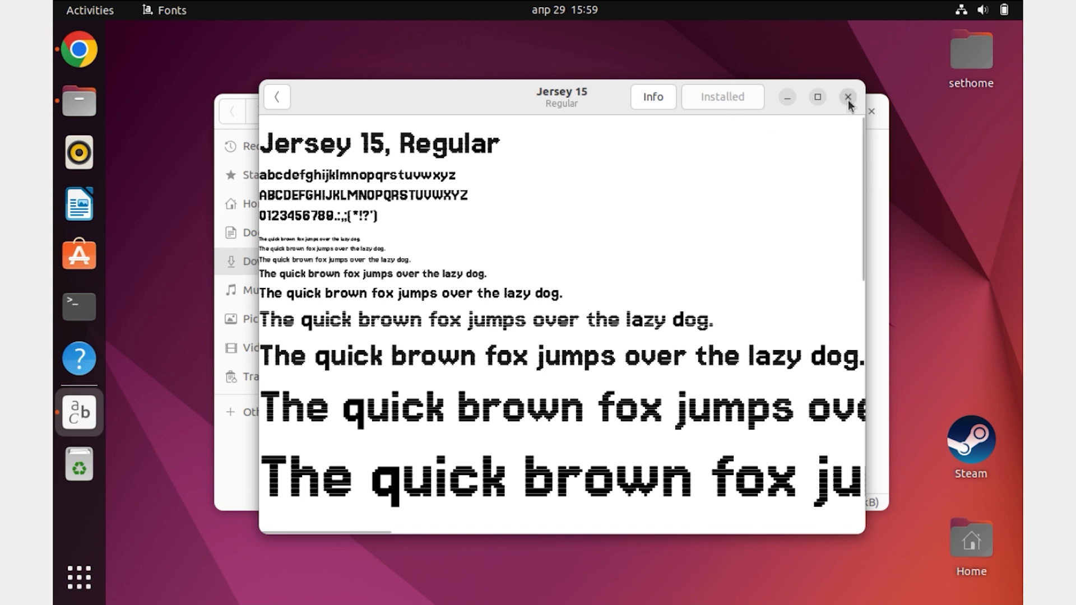
{"action": "left_click", "coordinate": [847, 96]}
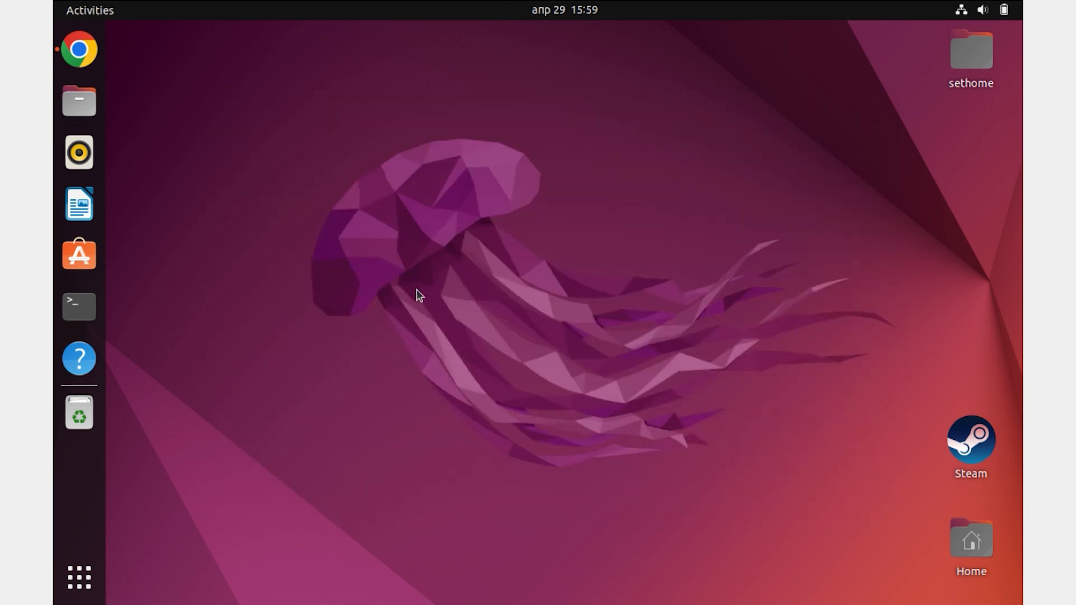
{"action": "left_click", "coordinate": [79, 577]}
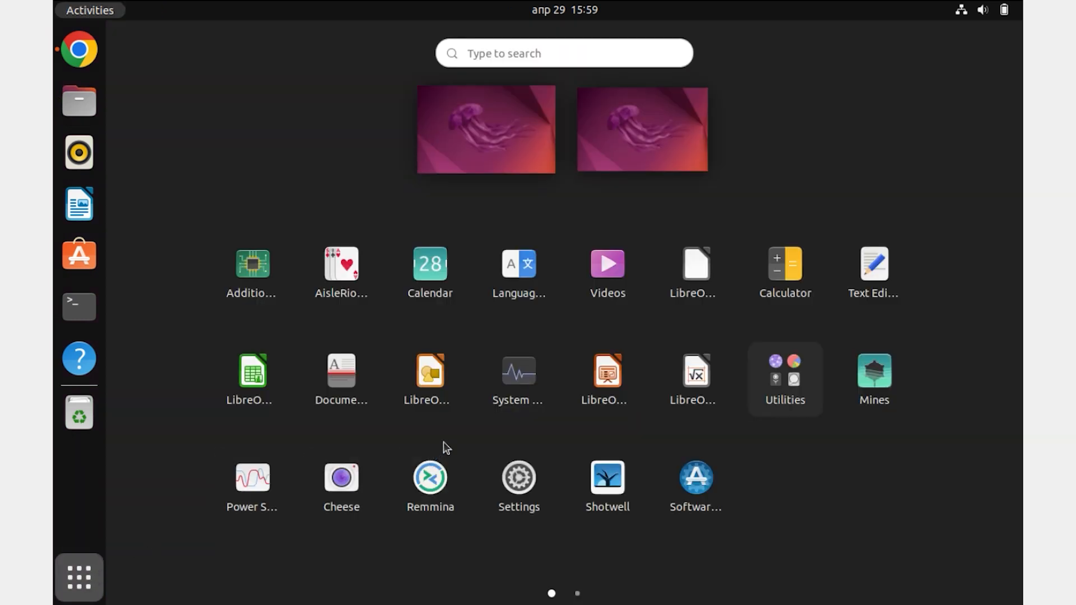